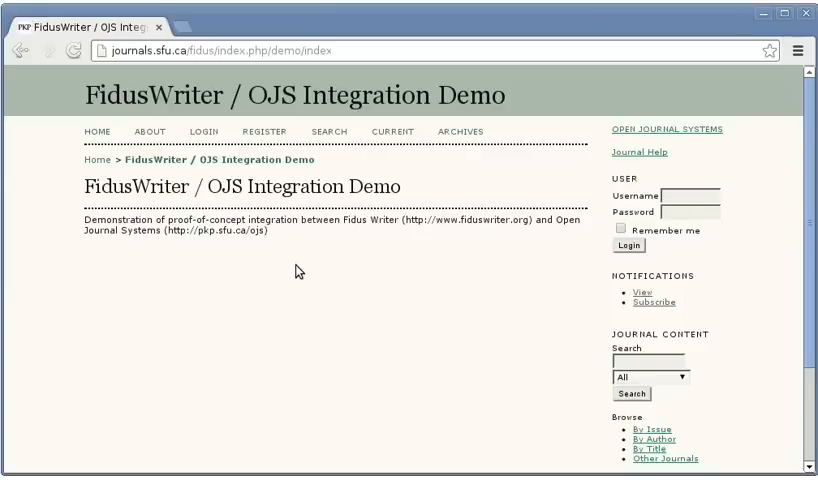
pyautogui.moveTo(348, 279)
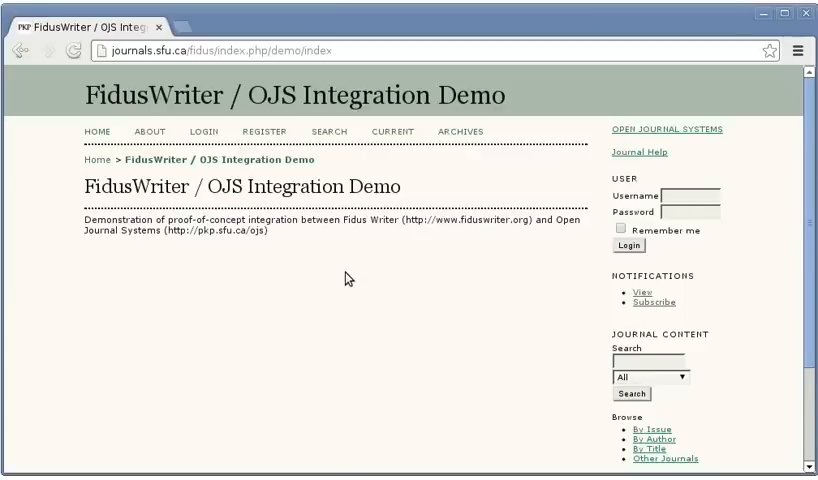
pyautogui.moveTo(420, 265)
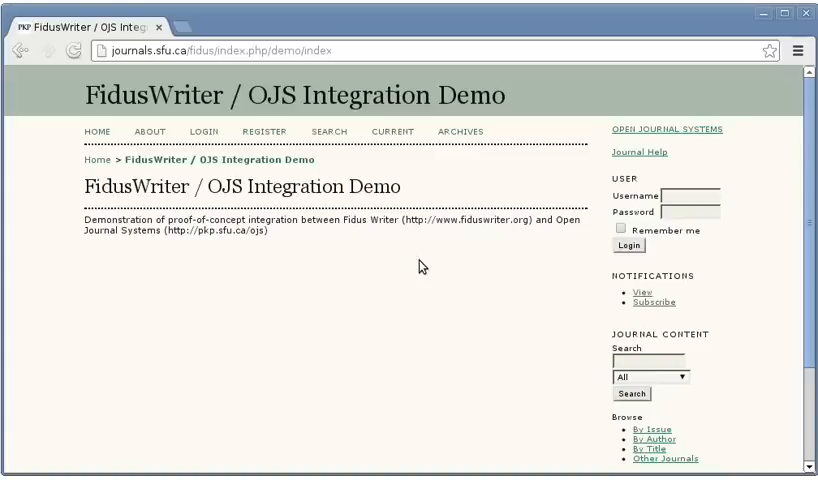
pyautogui.moveTo(409, 232)
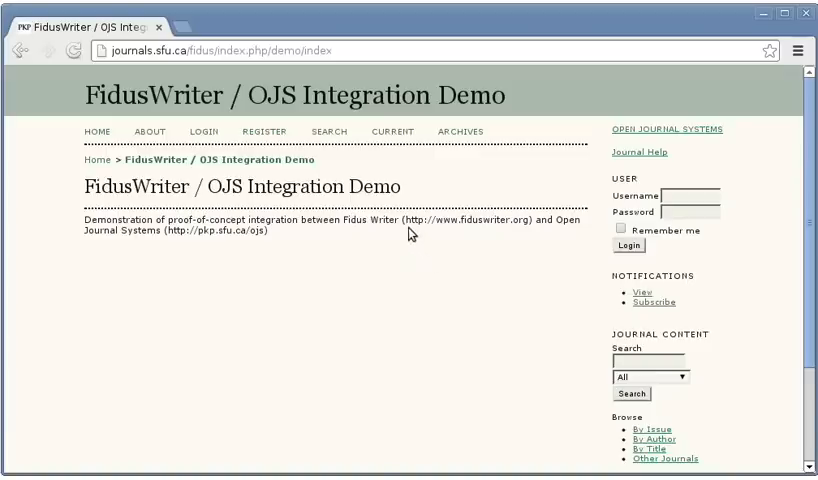
# Log in to the journal as the author 'pkpauthor'
pyautogui.doubleClick(467, 220)
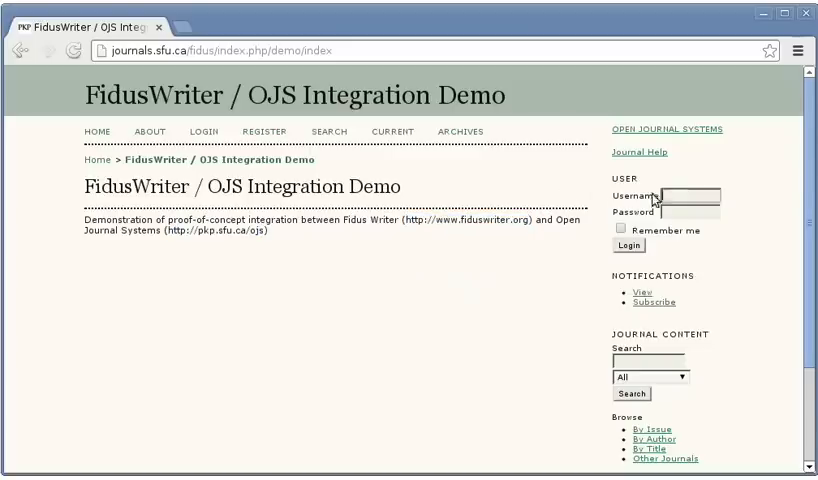
pyautogui.write('pkpauthor')
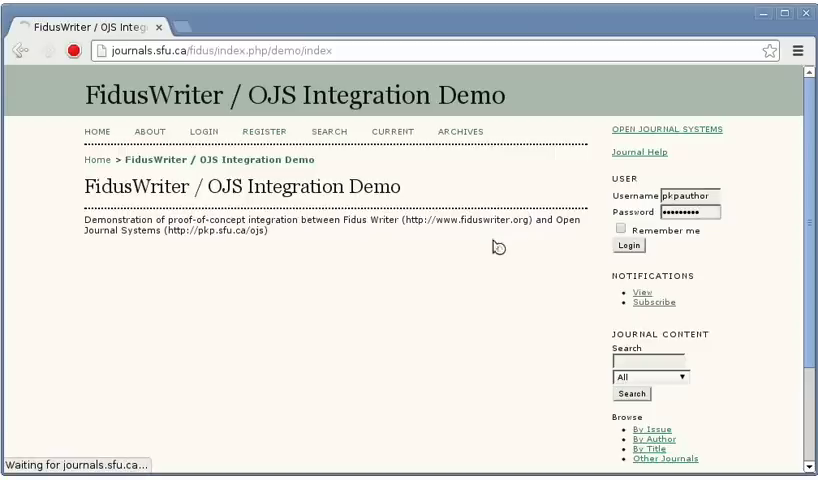
pyautogui.click(630, 246)
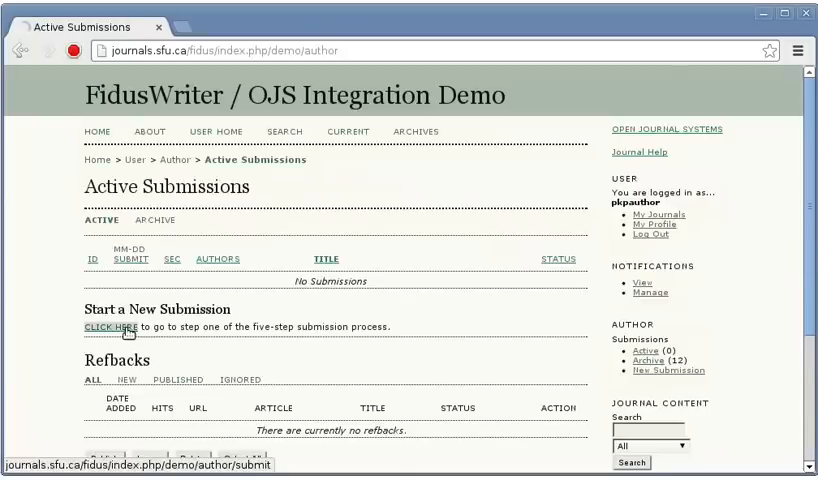
# Start a new submission, confirm every checklist item, and save step 1
pyautogui.click(107, 327)
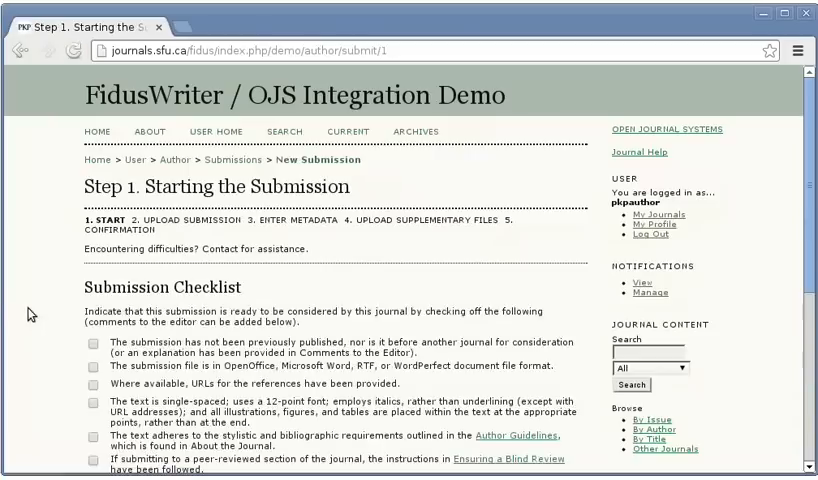
pyautogui.scroll(-3)
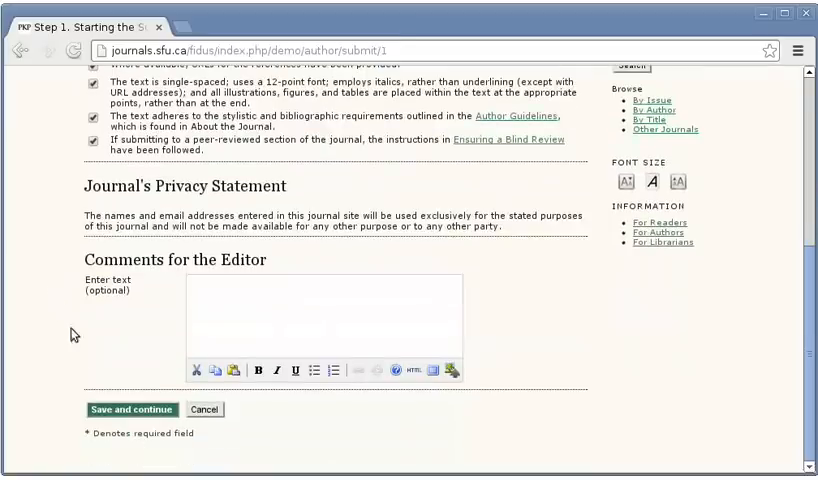
pyautogui.click(131, 409)
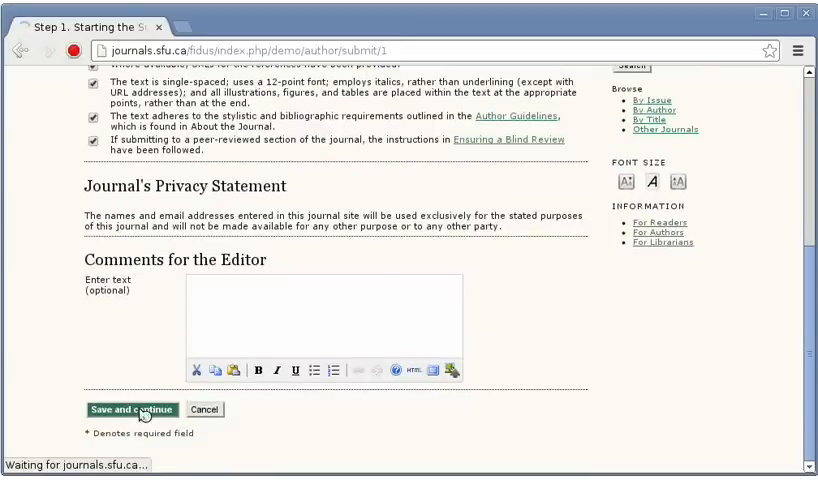
pyautogui.click(132, 409)
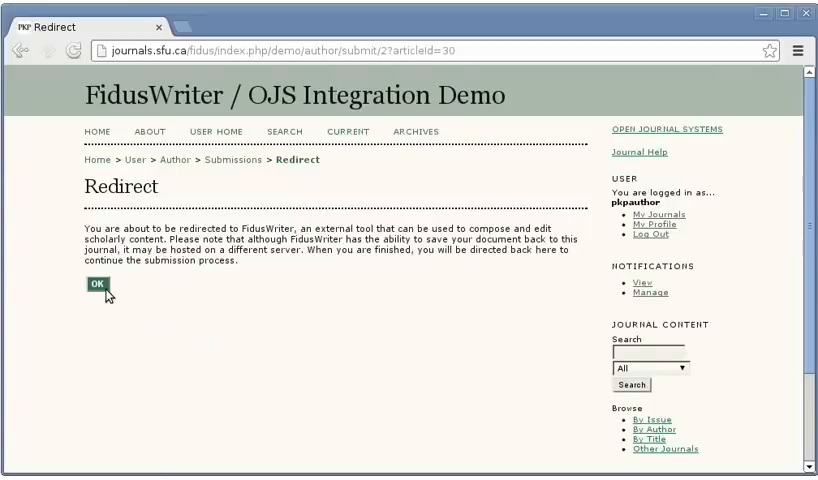
# Accept the FidusWriter redirect notice so a new untitled document loads
pyautogui.click(96, 283)
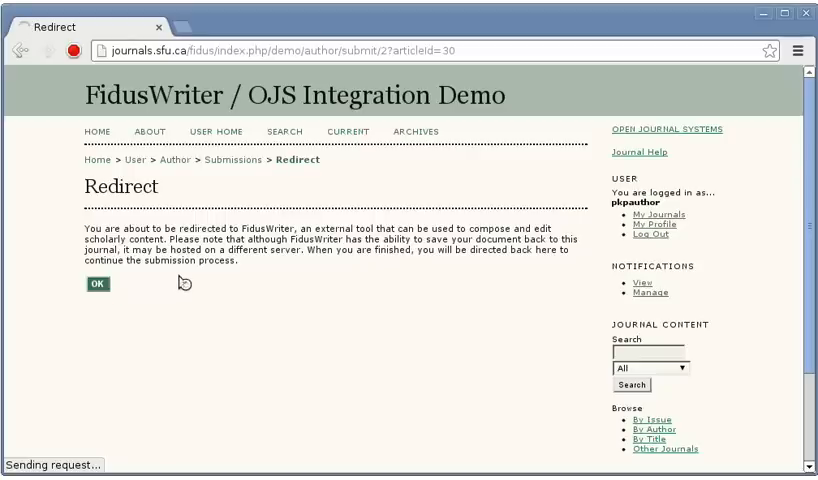
pyautogui.click(96, 284)
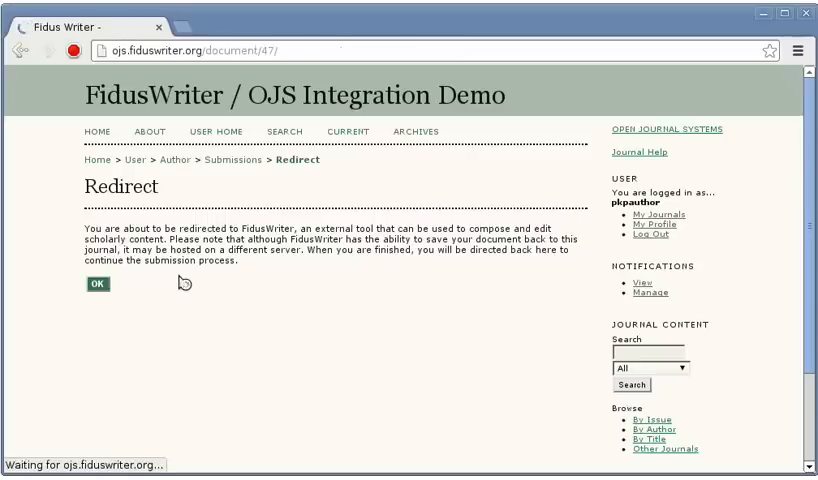
pyautogui.click(97, 283)
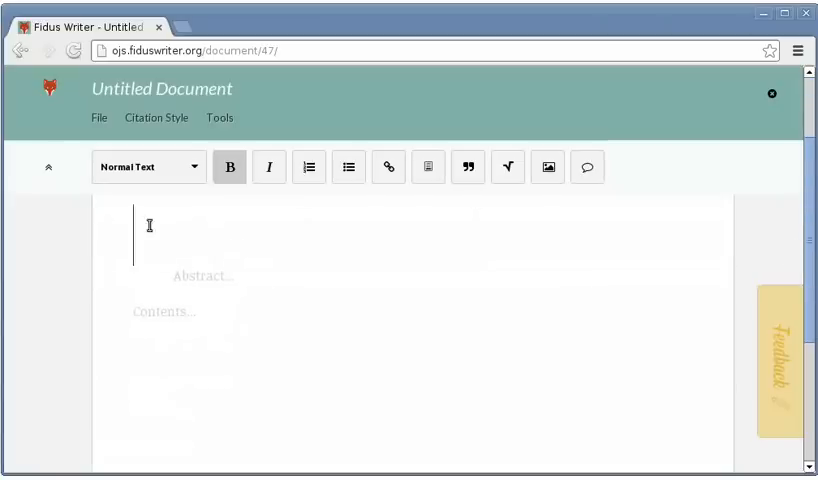
# Enter title 'This is my title', abstract 'Here is an abstract', body 'This is my submission.'
pyautogui.write('This is my title')
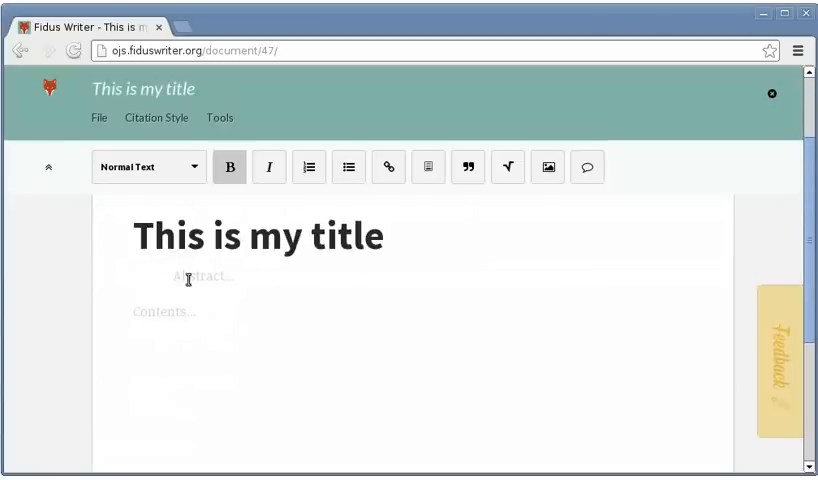
pyautogui.write('Here is an abstract')
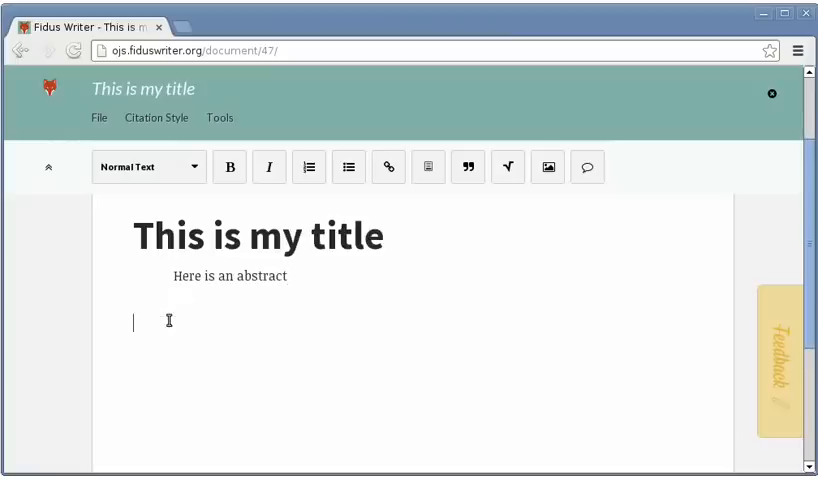
pyautogui.moveTo(162, 344)
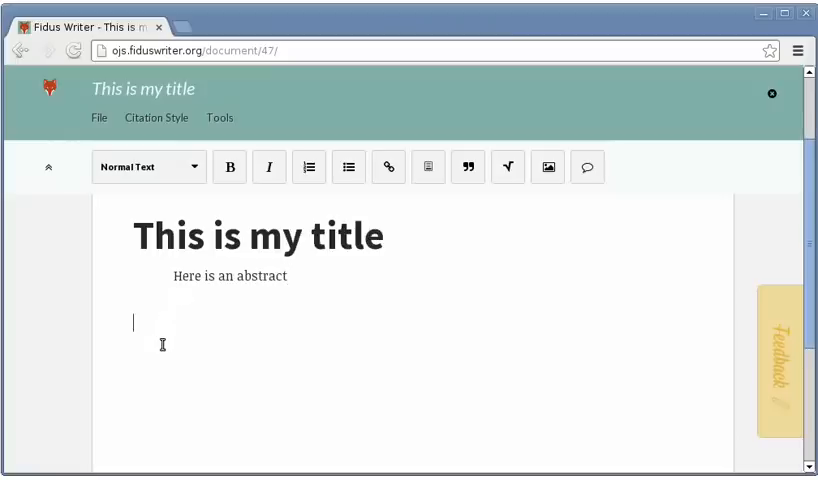
pyautogui.write('This is my submissio')
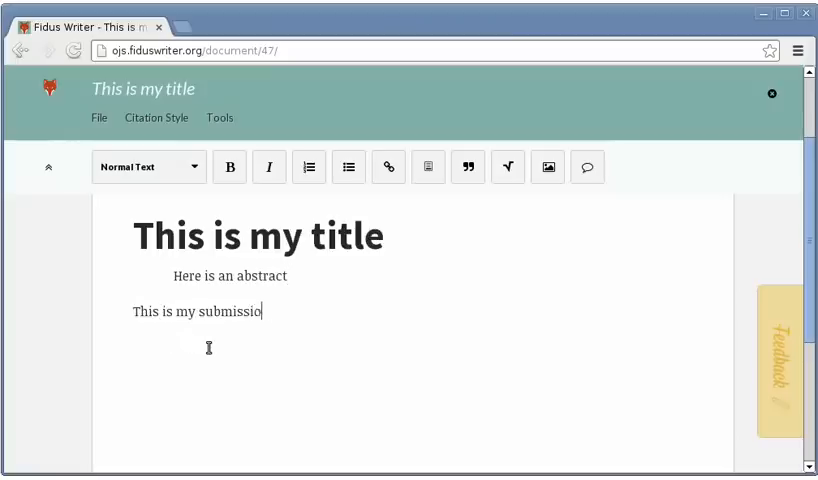
pyautogui.write('n.')
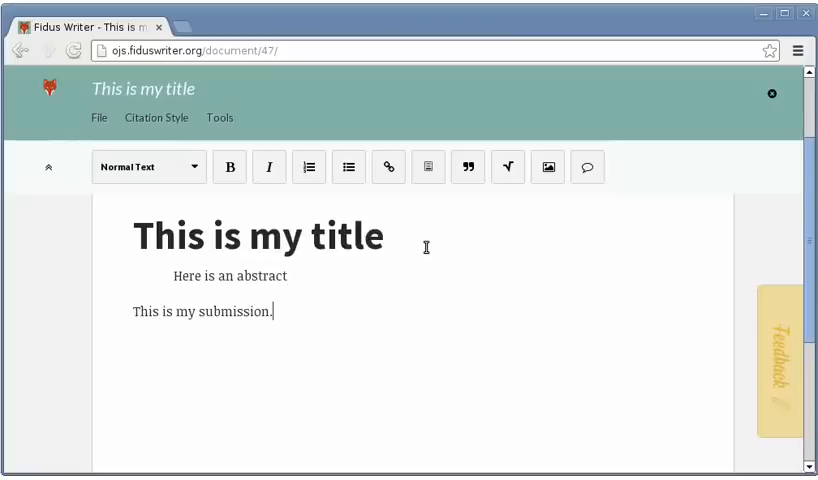
pyautogui.moveTo(438, 256)
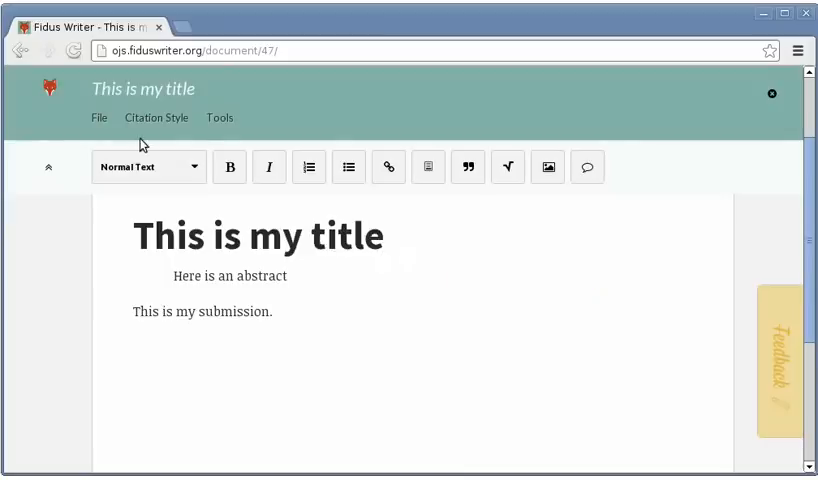
# Send the document back to OJS and save the prefilled Step 3 metadata
pyautogui.click(99, 117)
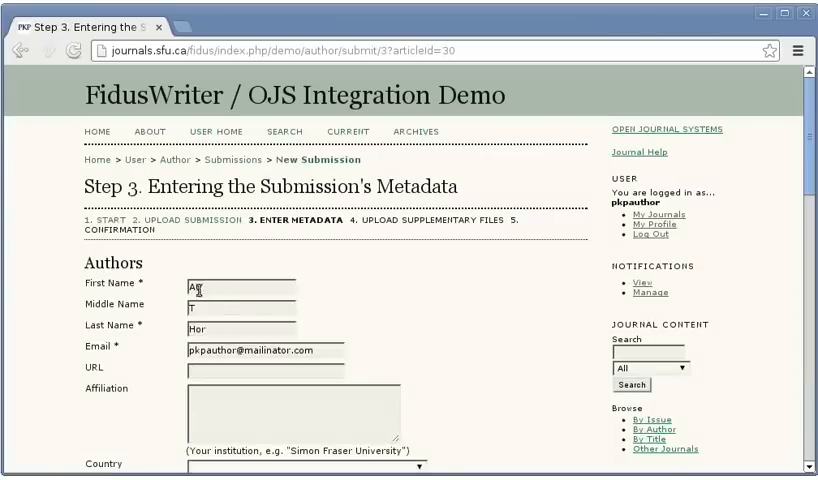
pyautogui.scroll(-3)
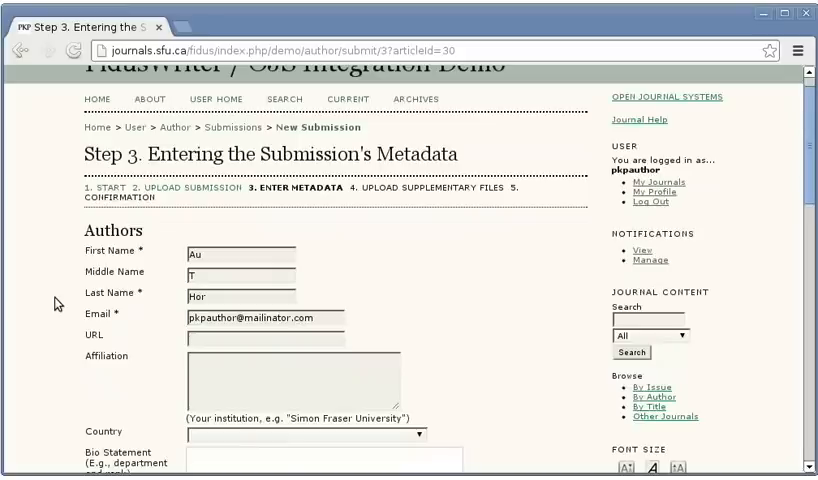
pyautogui.scroll(-3)
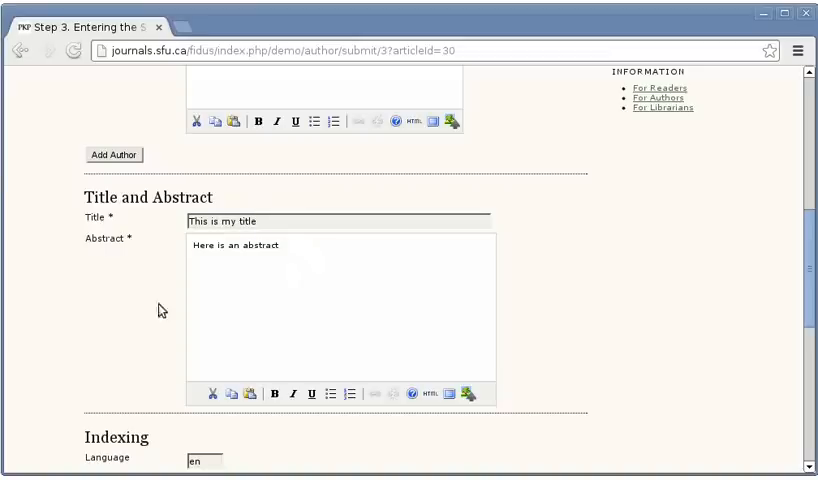
pyautogui.moveTo(60, 303)
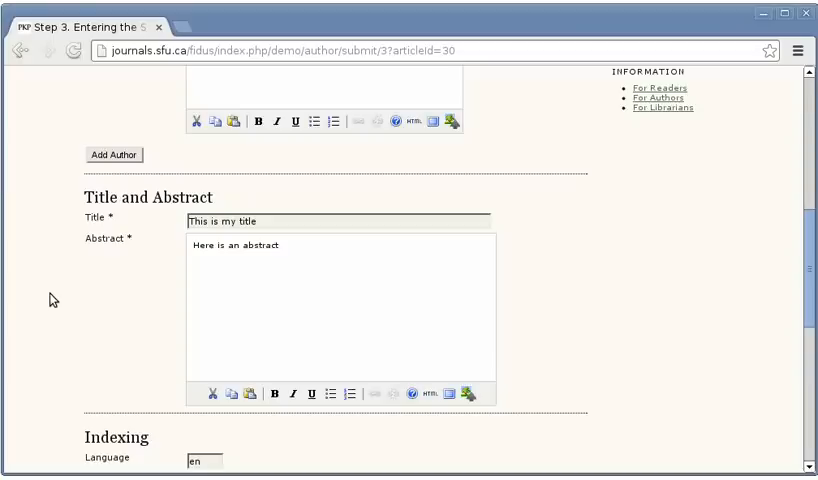
pyautogui.scroll(-3)
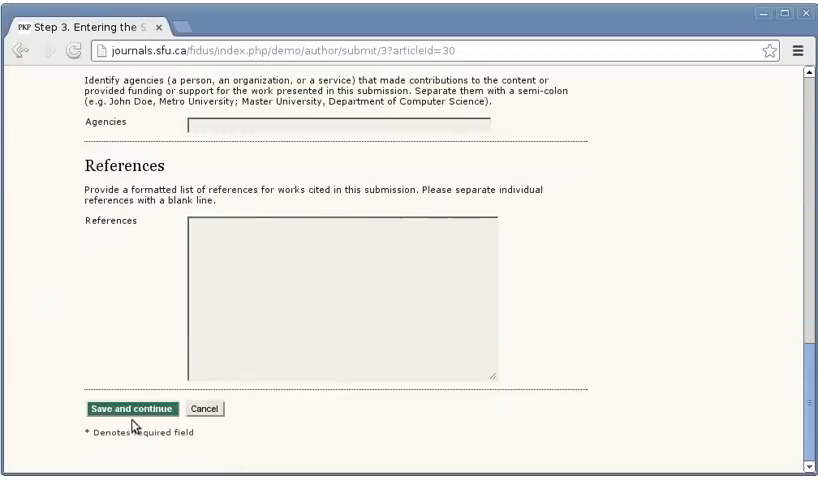
pyautogui.click(132, 408)
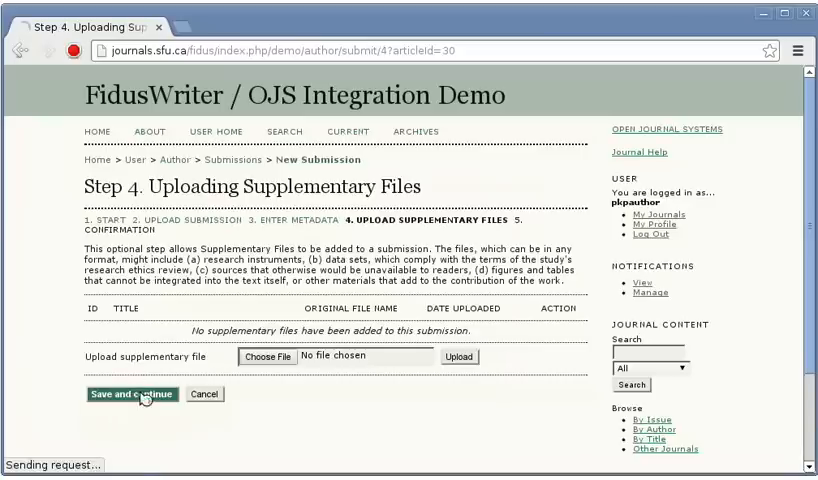
# Skip supplementary files, finish the submission, and log out of the author account
pyautogui.click(131, 393)
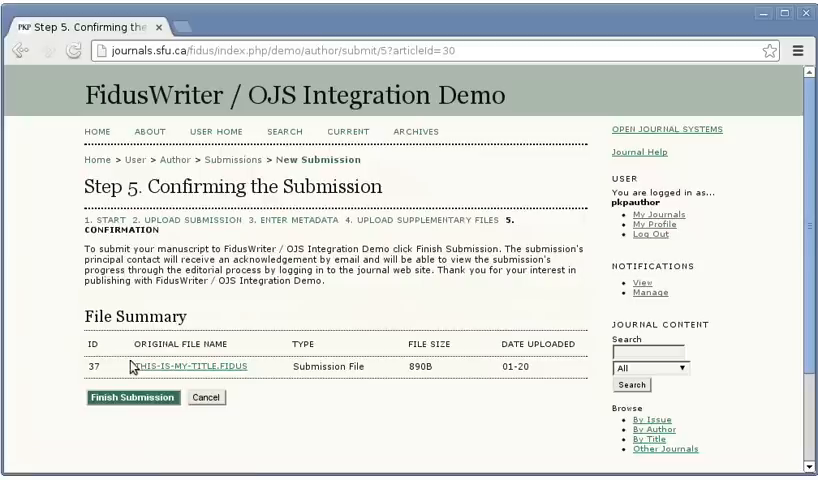
pyautogui.click(132, 397)
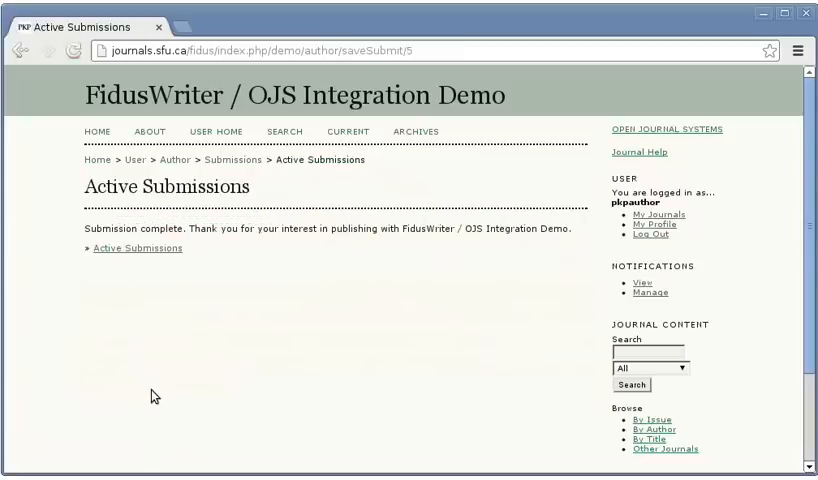
pyautogui.moveTo(441, 293)
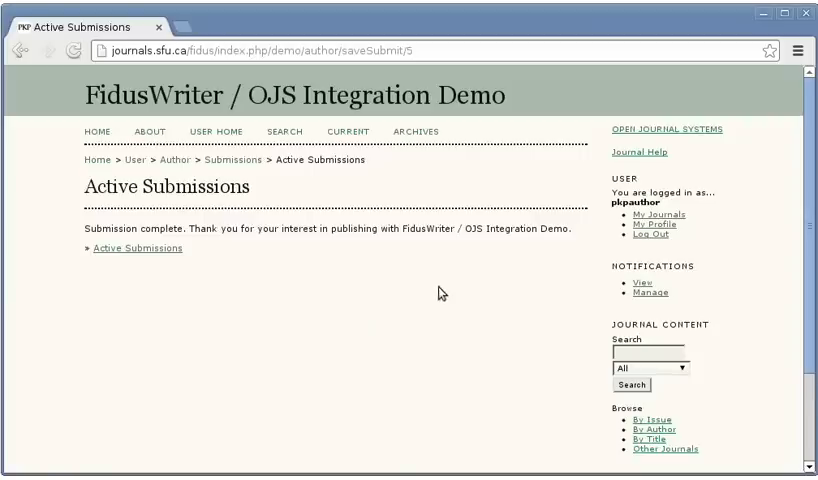
pyautogui.moveTo(649, 236)
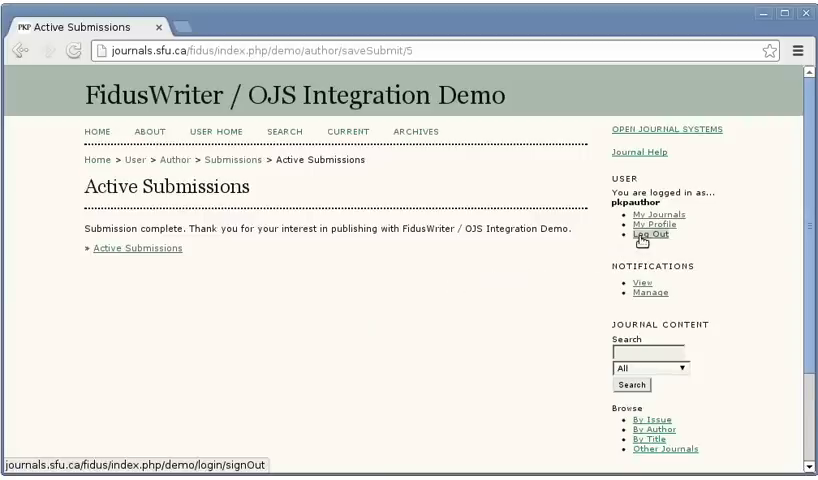
pyautogui.click(648, 235)
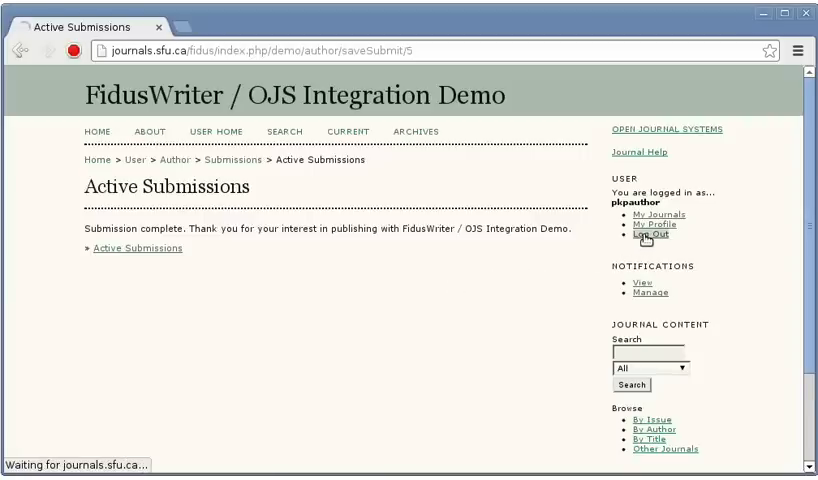
# Log in as the editor and open the unassigned submission 'This is my title'
pyautogui.click(649, 236)
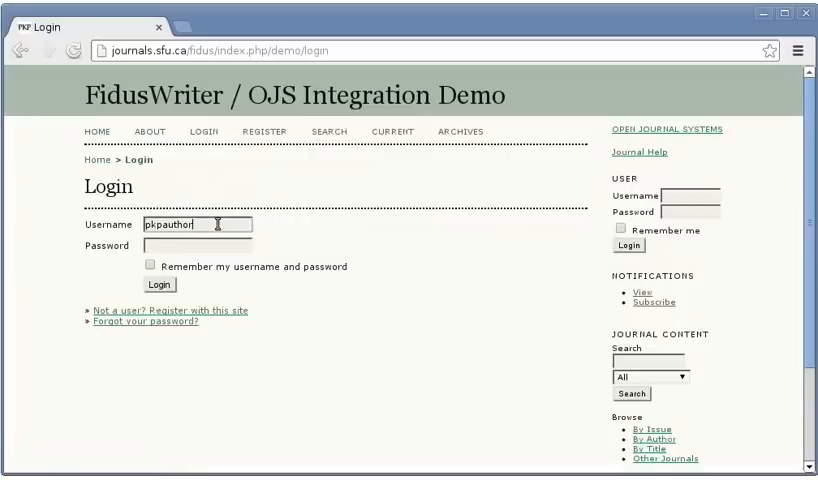
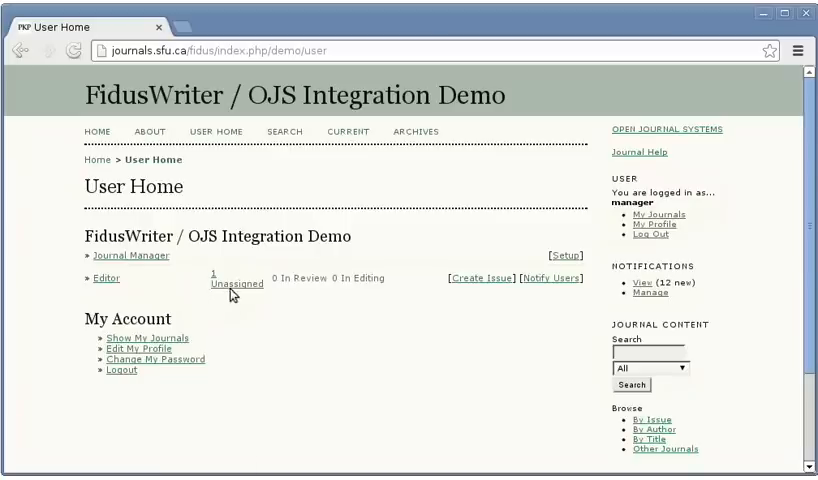
pyautogui.click(234, 278)
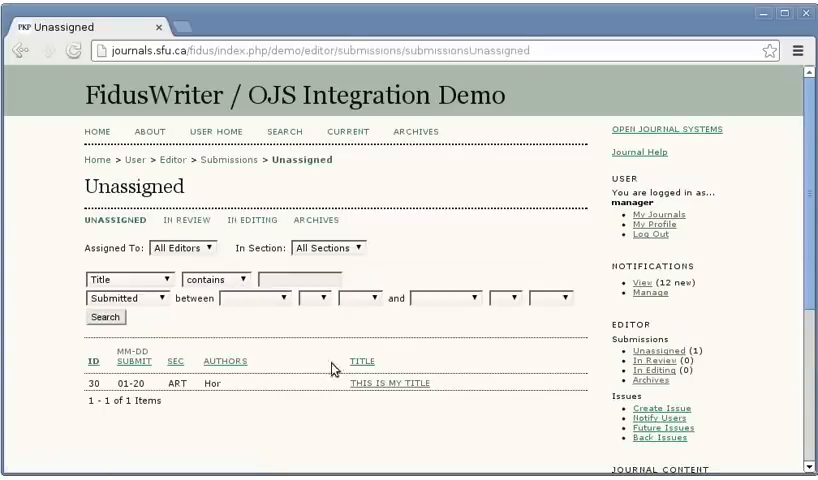
pyautogui.click(385, 383)
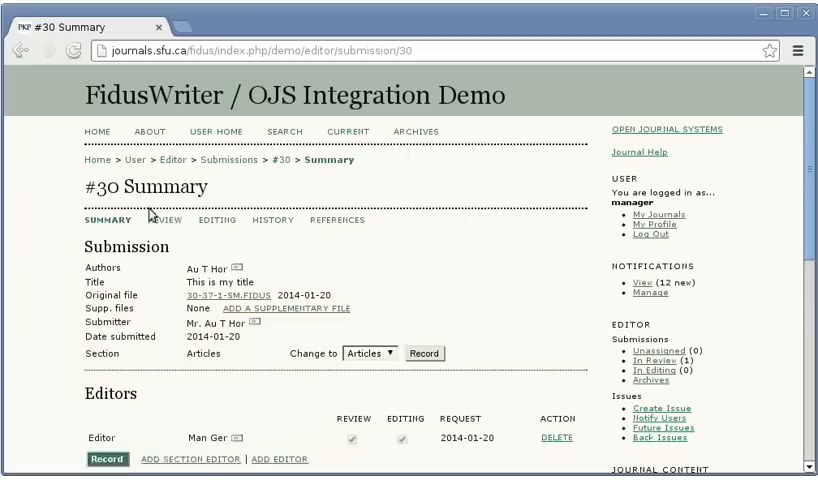
# Record a Revisions Required decision on the Review page, then log out
pyautogui.click(163, 219)
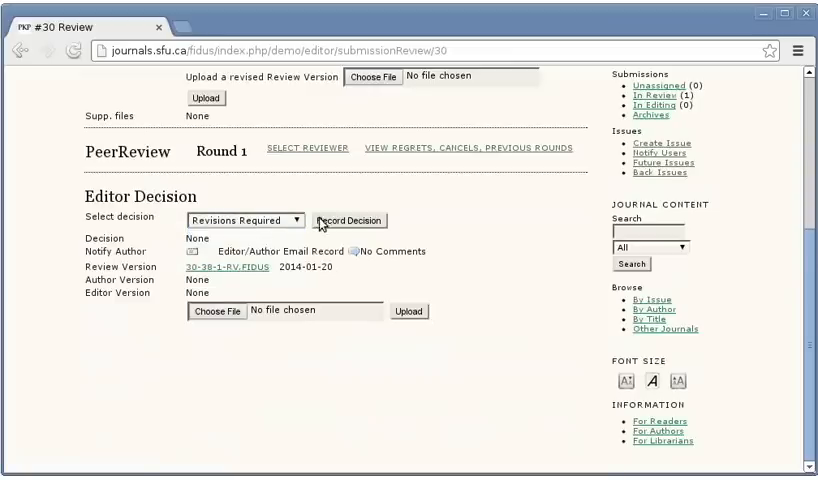
pyautogui.click(349, 220)
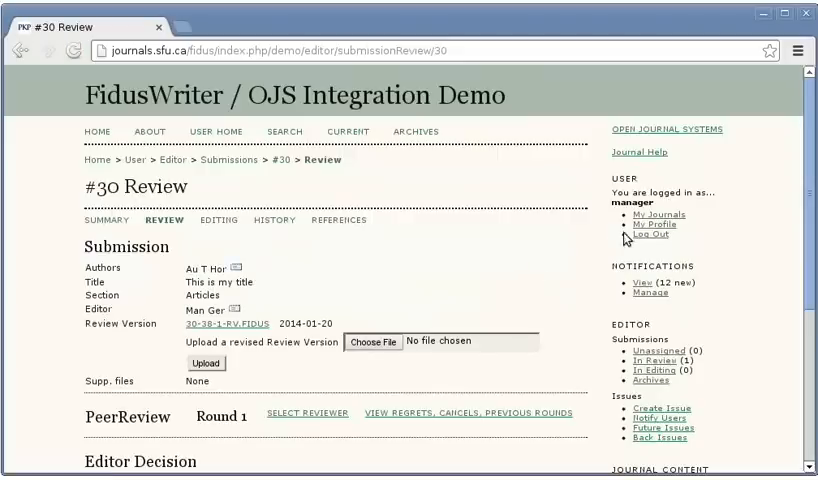
pyautogui.click(652, 237)
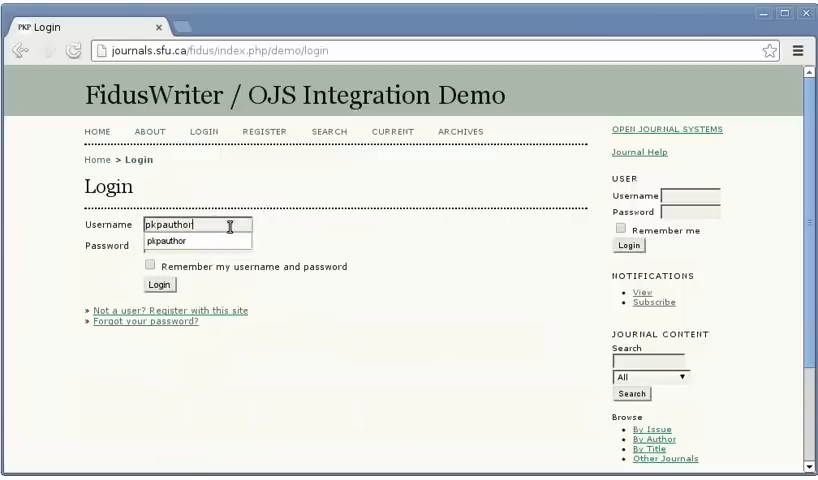
# Log in as the author and open submission #30's Review tab
pyautogui.click(200, 244)
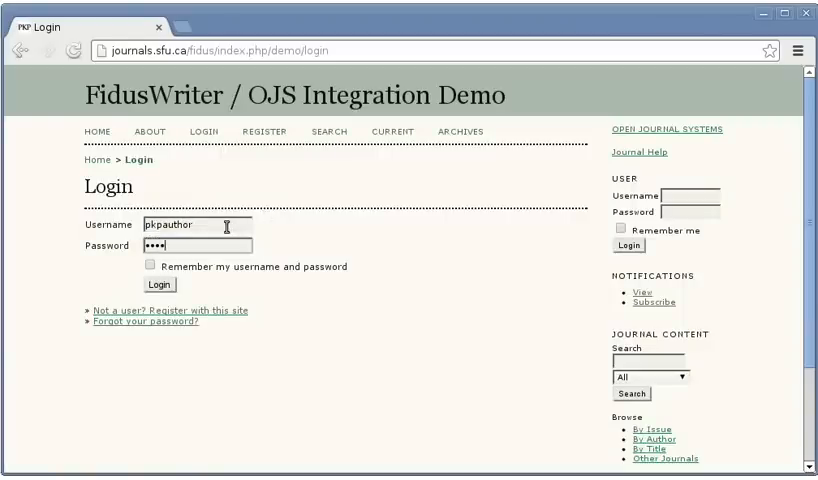
pyautogui.click(157, 284)
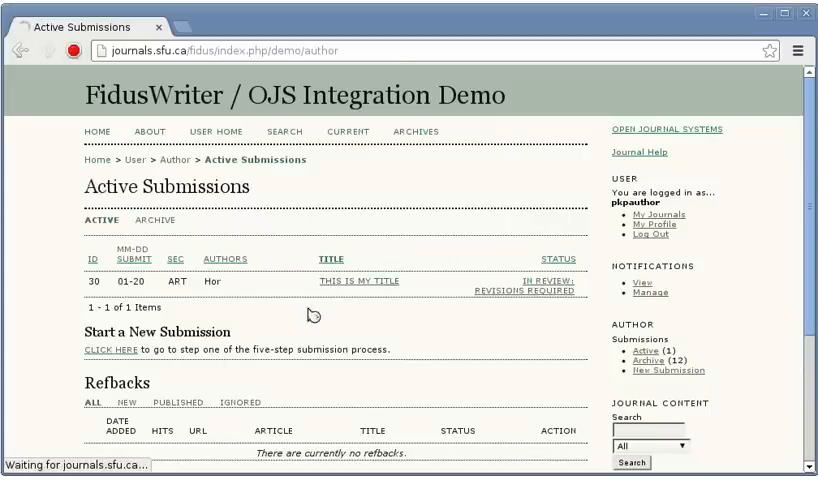
pyautogui.click(358, 280)
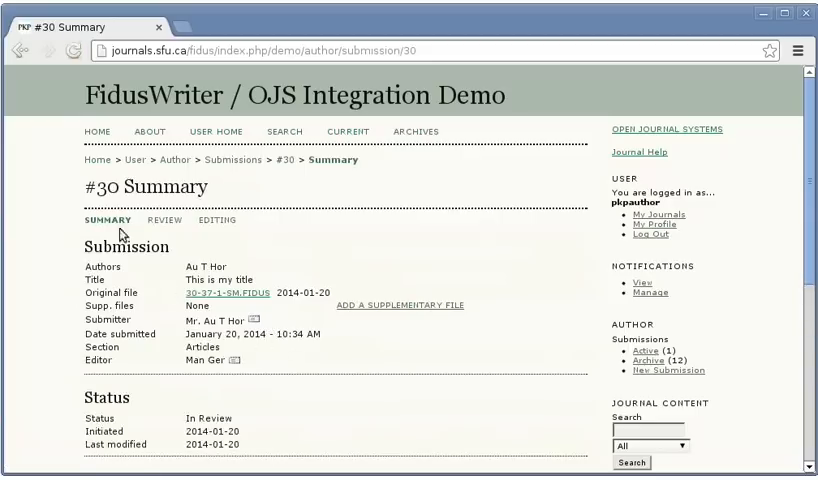
pyautogui.click(166, 220)
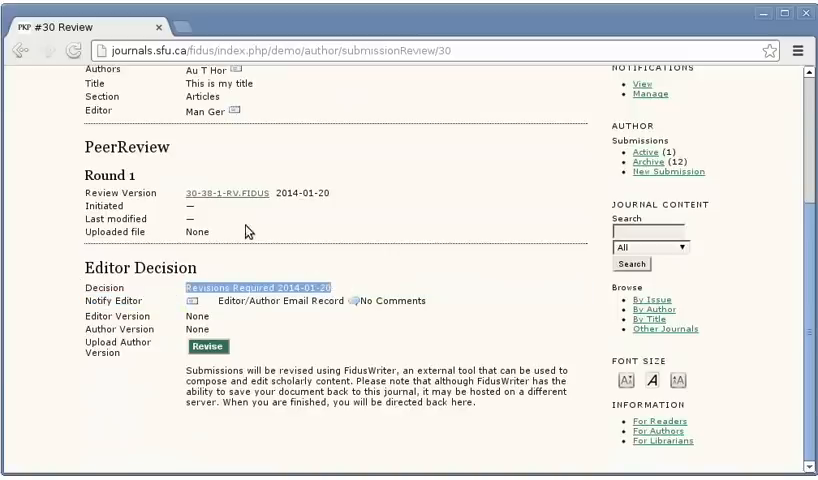
pyautogui.moveTo(101, 350)
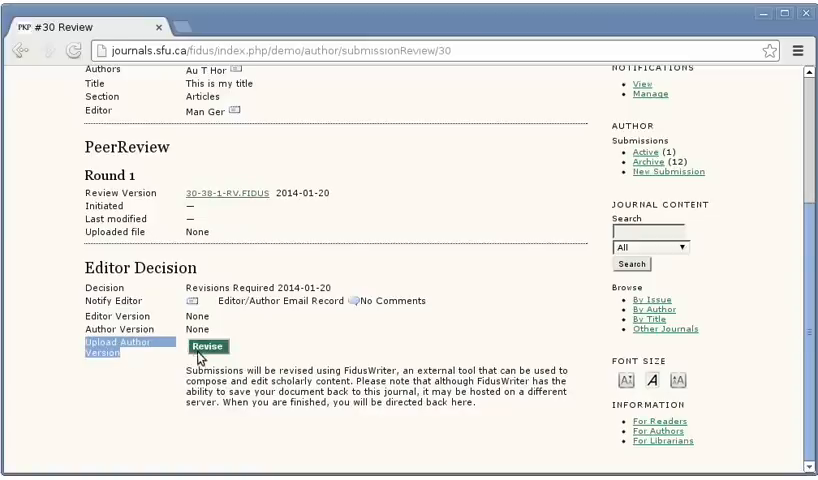
pyautogui.moveTo(261, 348)
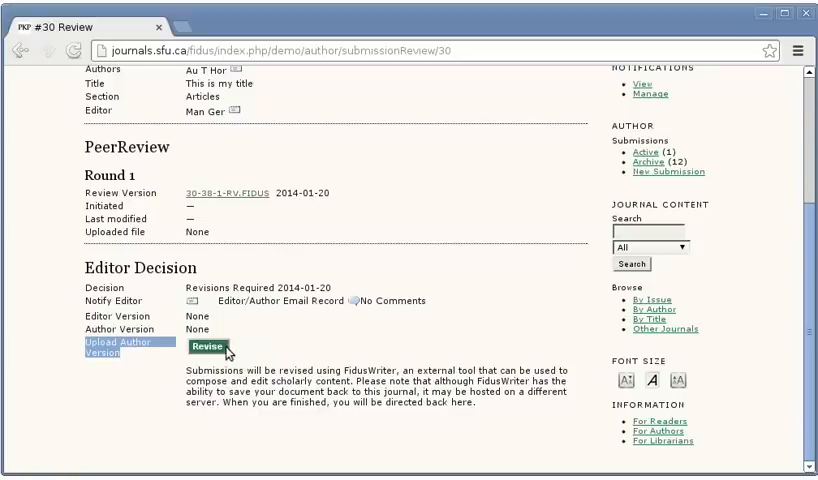
# Revise submission #30 in Fidus Writer with an added line, then send it back
pyautogui.click(204, 349)
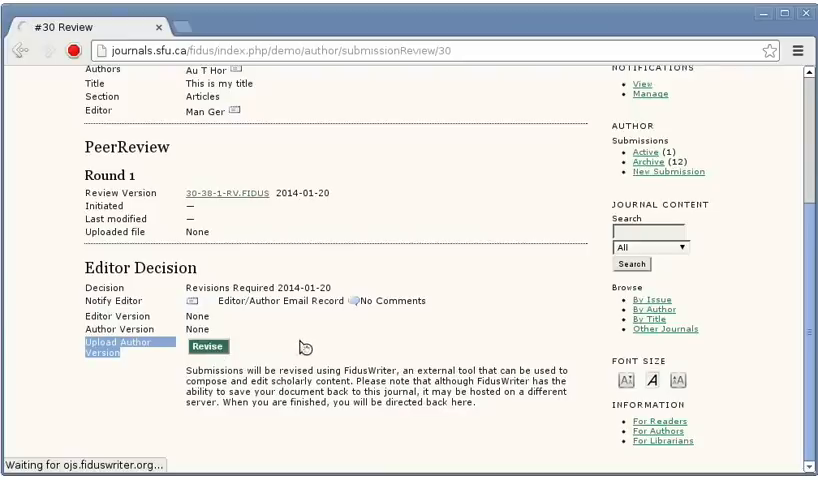
pyautogui.click(207, 346)
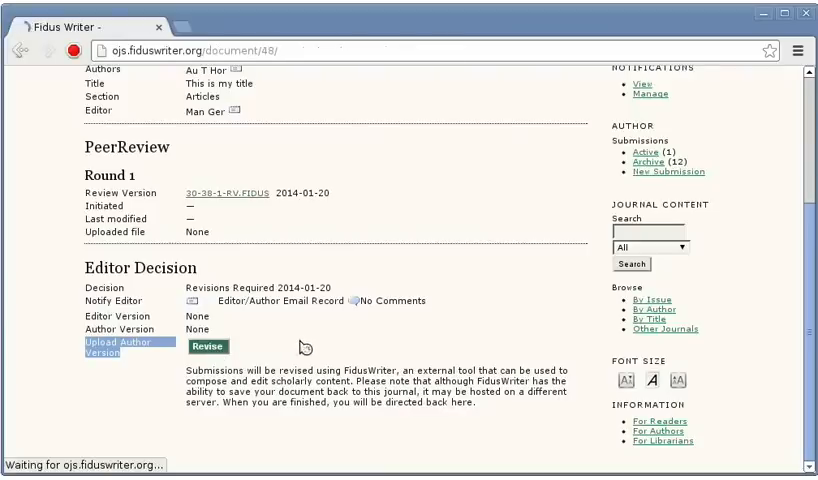
pyautogui.click(207, 346)
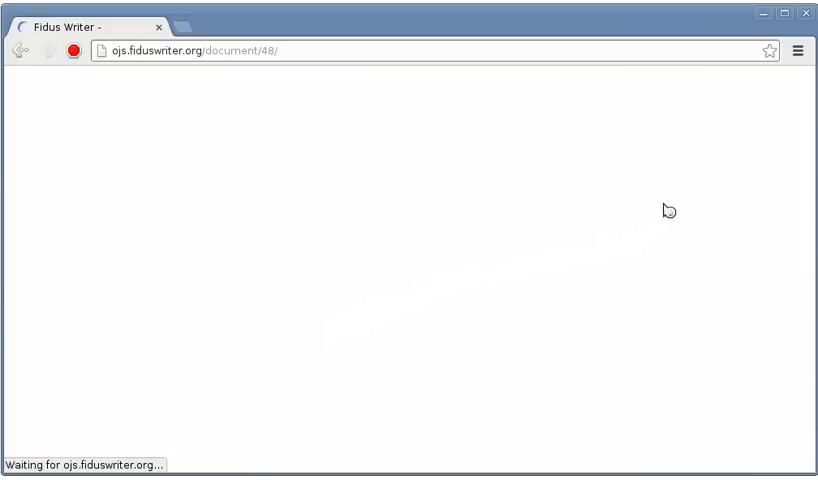
pyautogui.moveTo(792, 132)
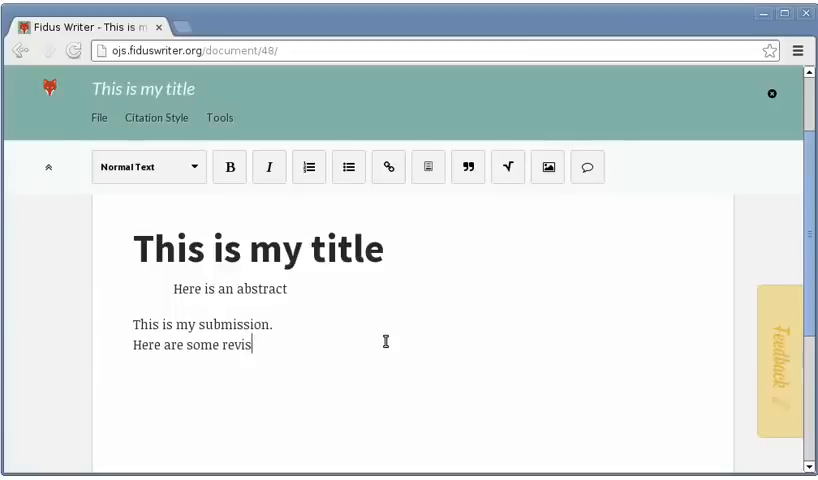
pyautogui.click(99, 117)
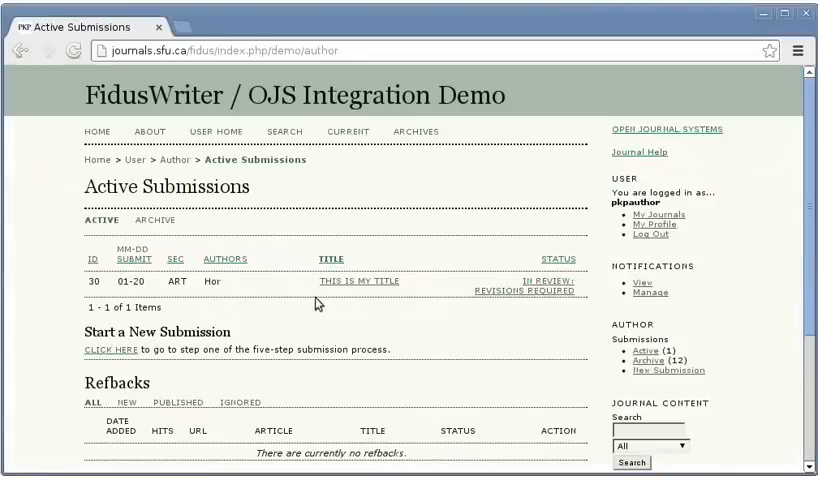
# Open submission #30's Review tab to check the new Author Version row
pyautogui.click(358, 281)
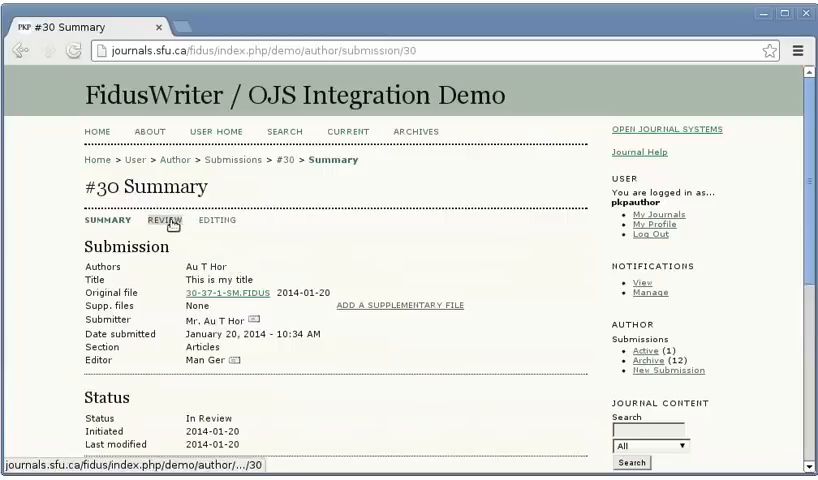
pyautogui.click(154, 220)
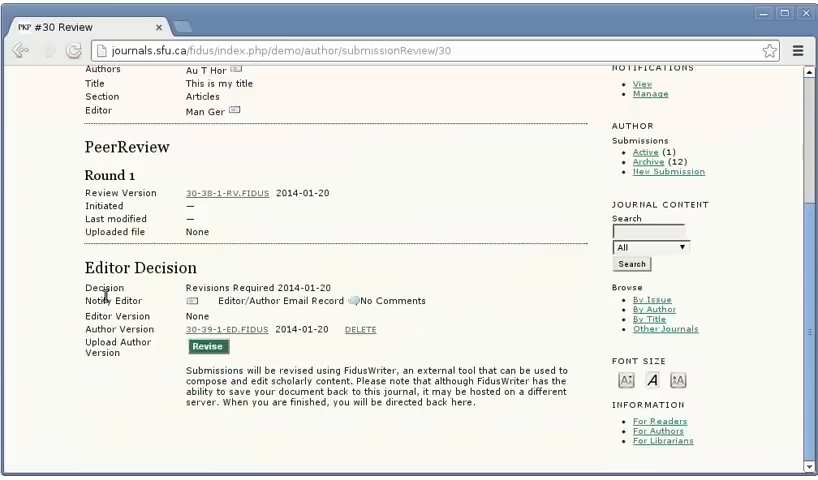
pyautogui.moveTo(228, 327)
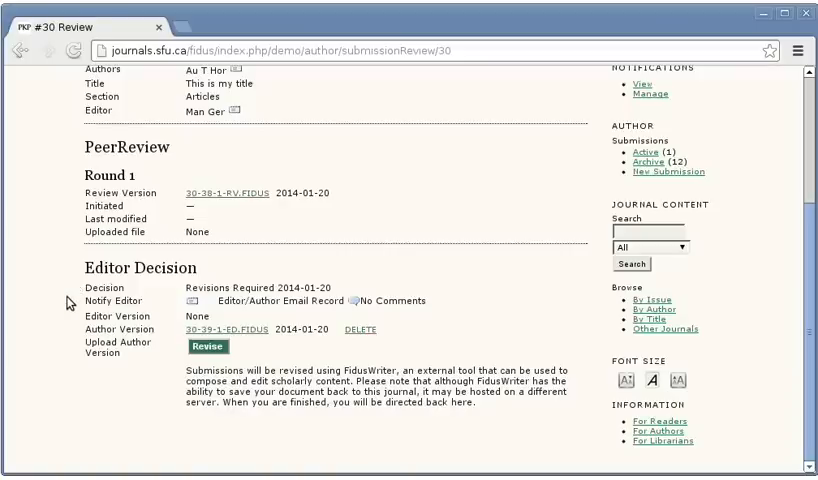
pyautogui.moveTo(225, 329)
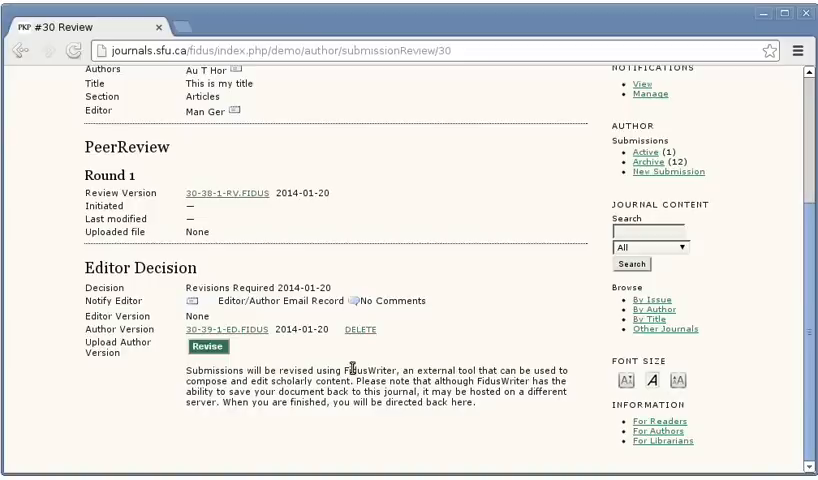
pyautogui.moveTo(649, 308)
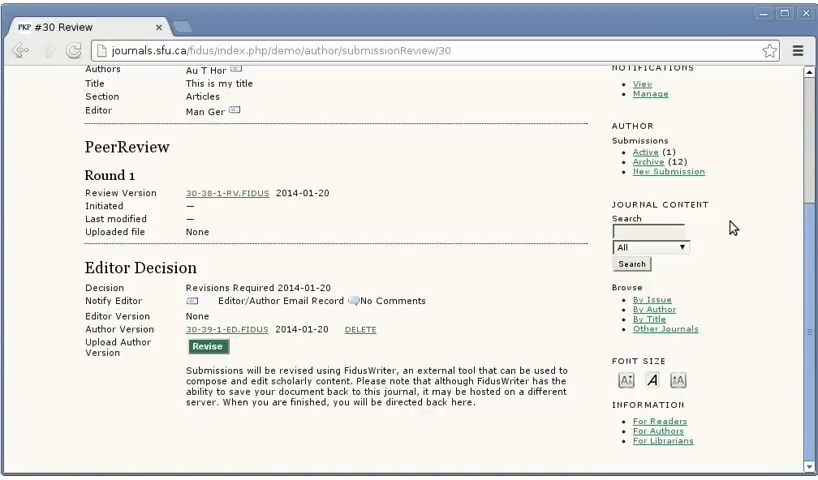
pyautogui.moveTo(425, 244)
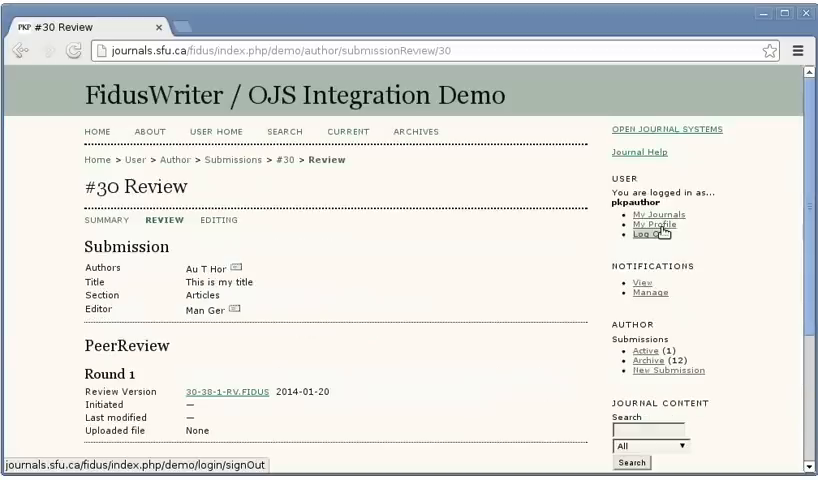
pyautogui.click(647, 223)
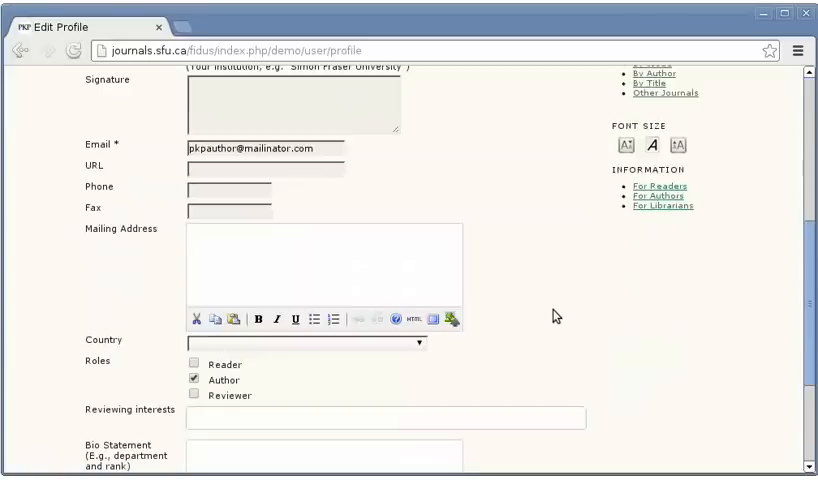
pyautogui.moveTo(491, 291)
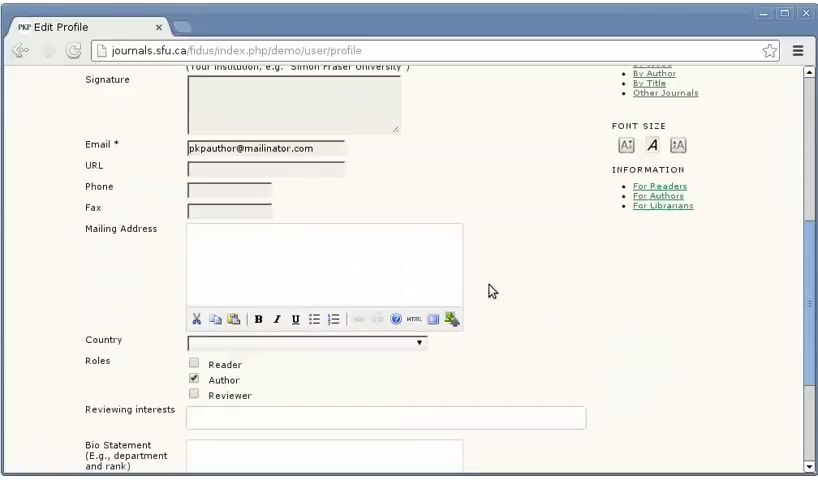
pyautogui.tripleClick(267, 148)
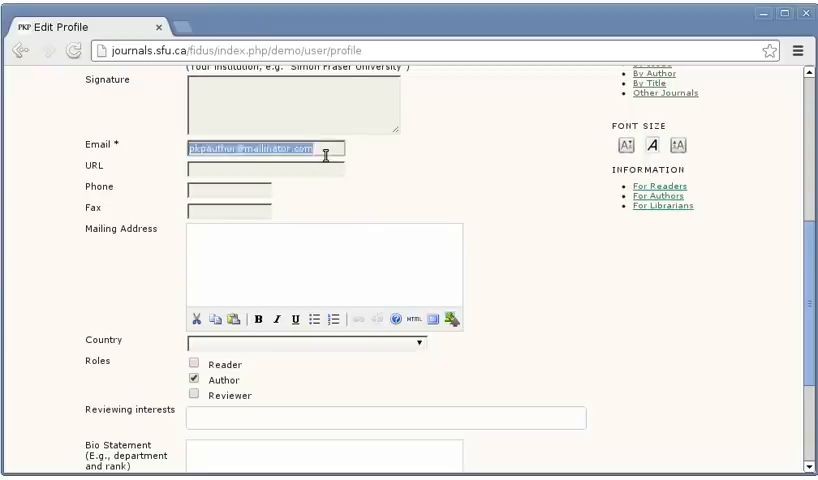
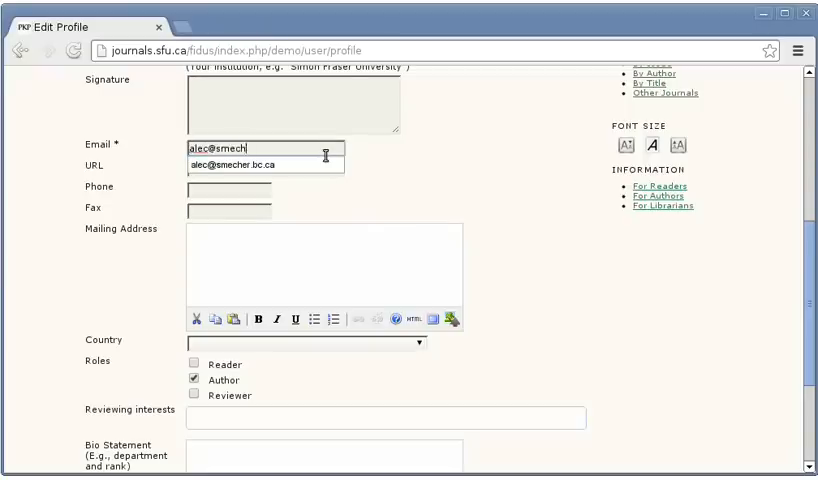
pyautogui.scroll(3)
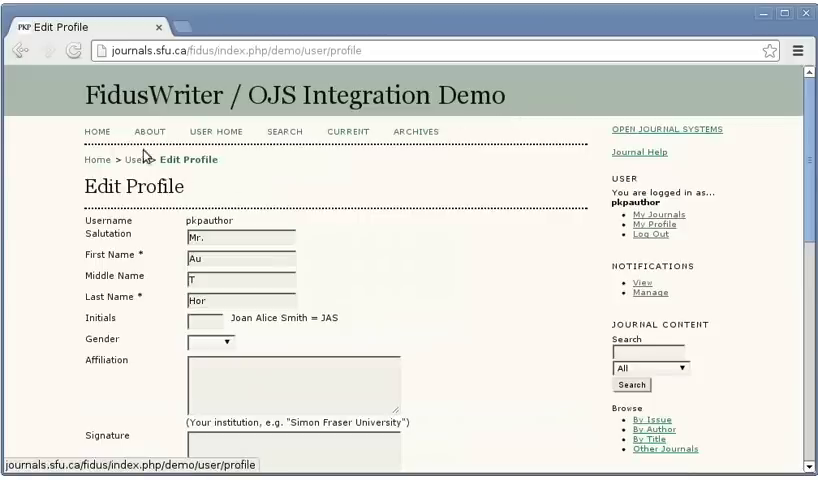
pyautogui.click(96, 159)
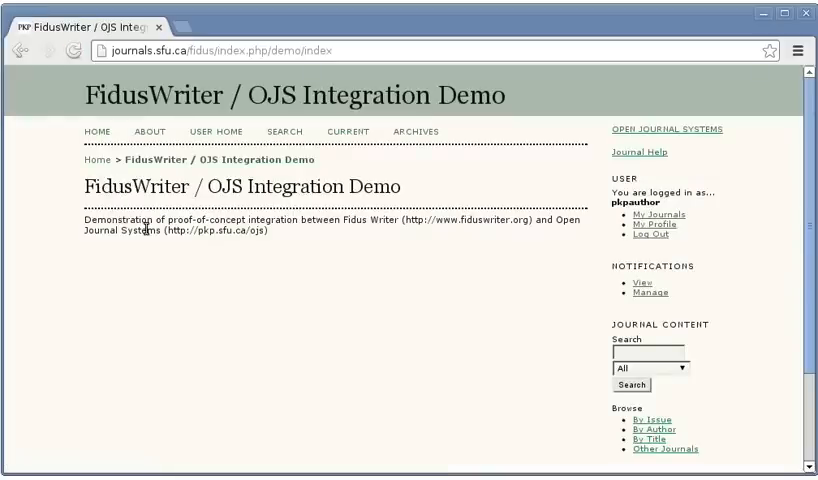
pyautogui.moveTo(224, 263)
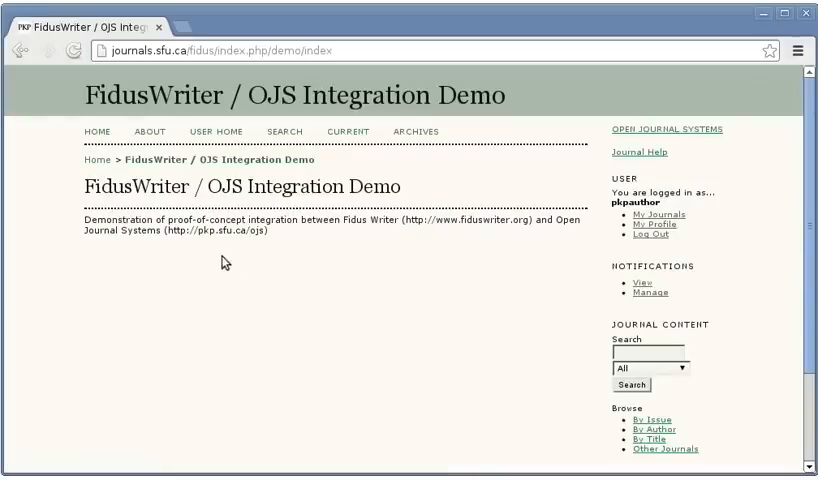